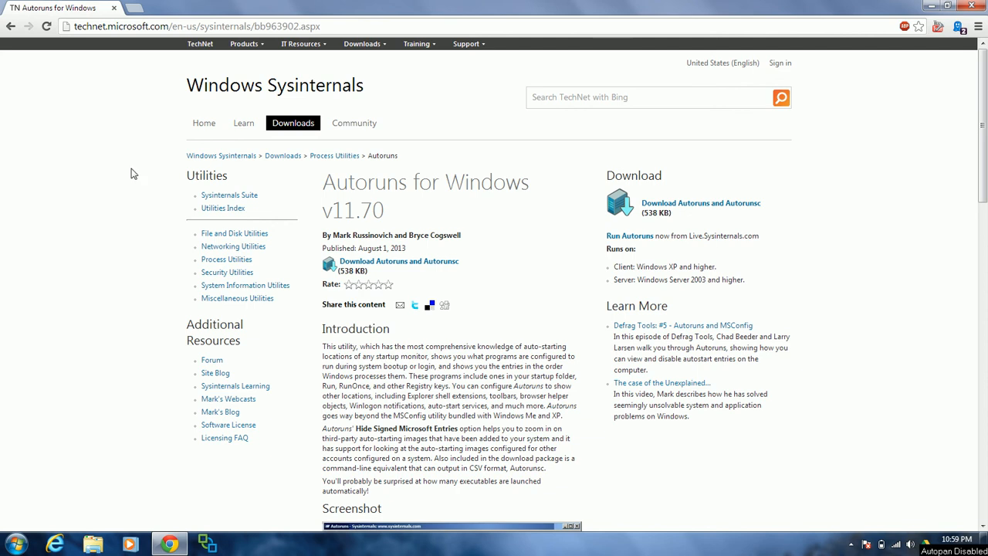
pyautogui.moveTo(130, 177)
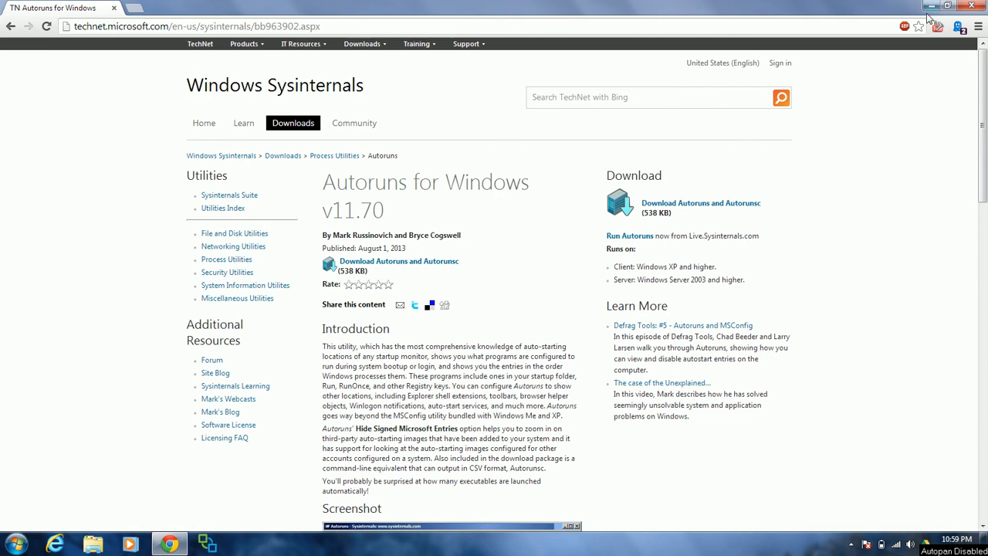
# Step: Show msconfig's Startup tab and scroll through its enabled and disabled startup items
pyautogui.click(14, 543)
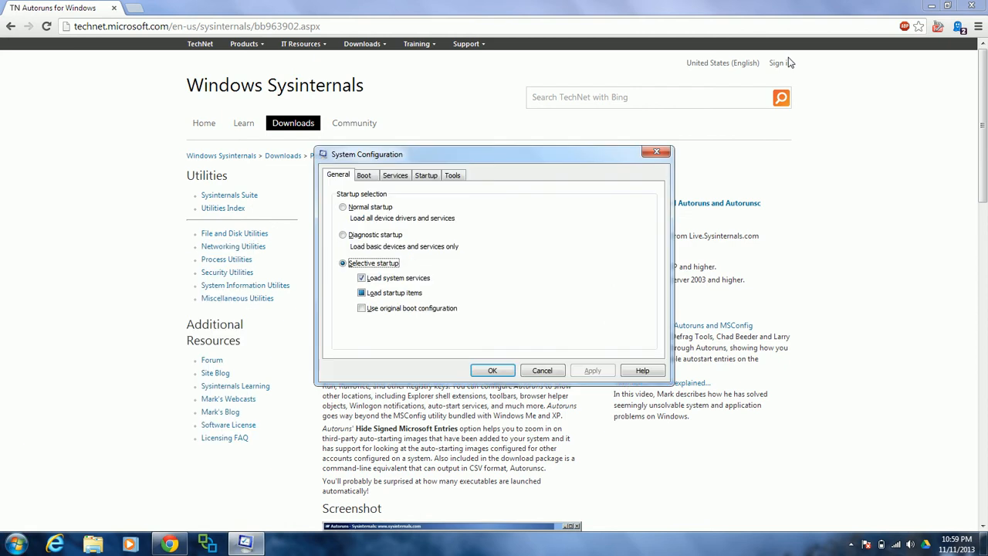
pyautogui.moveTo(407, 224)
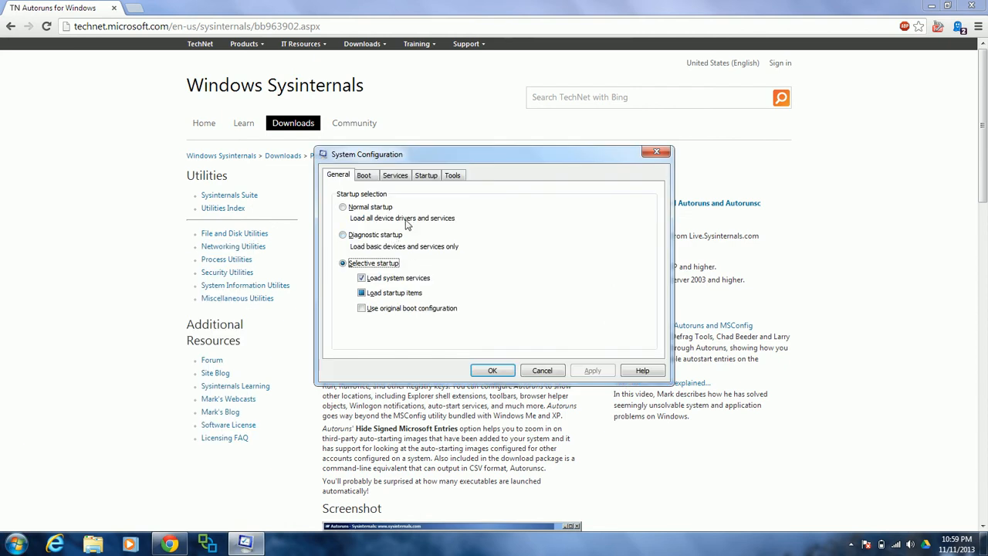
pyautogui.click(426, 174)
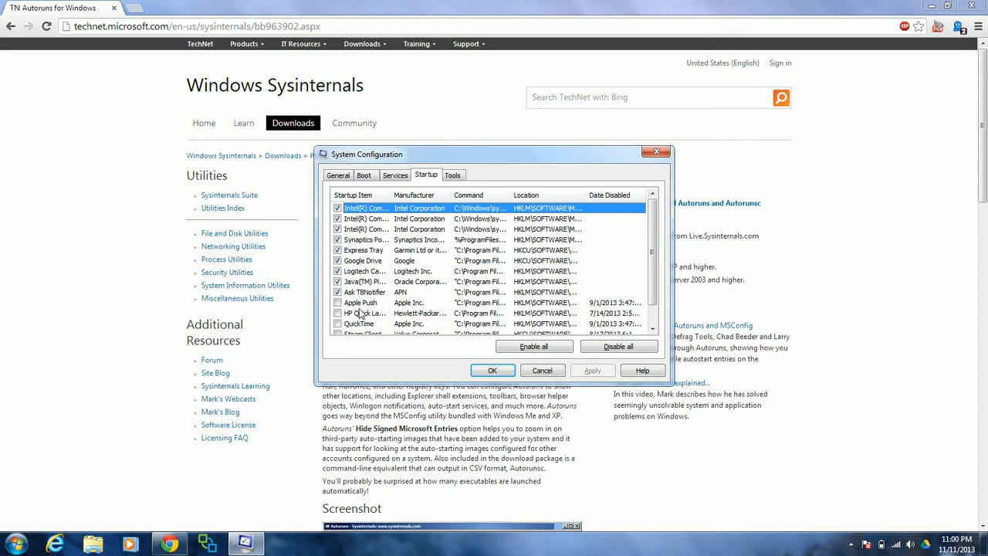
pyautogui.scroll(-3)
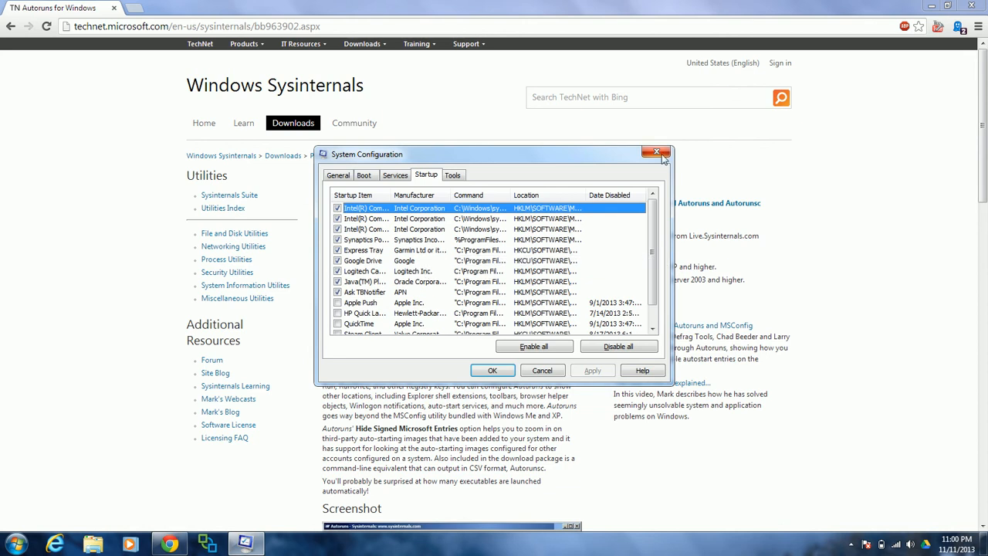
# Step: Close System Configuration to return to the TechNet Autoruns v11.70 page
pyautogui.click(657, 153)
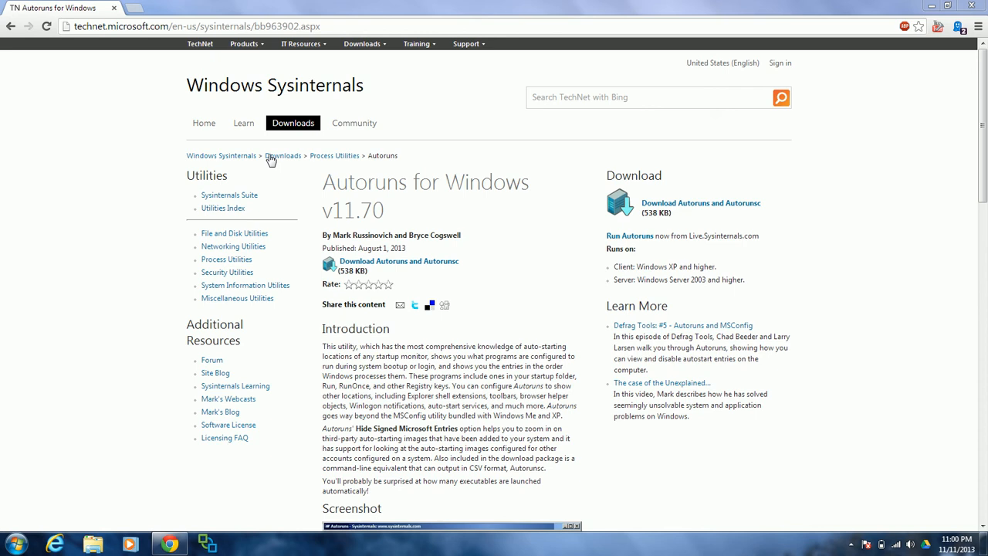
pyautogui.moveTo(232, 155)
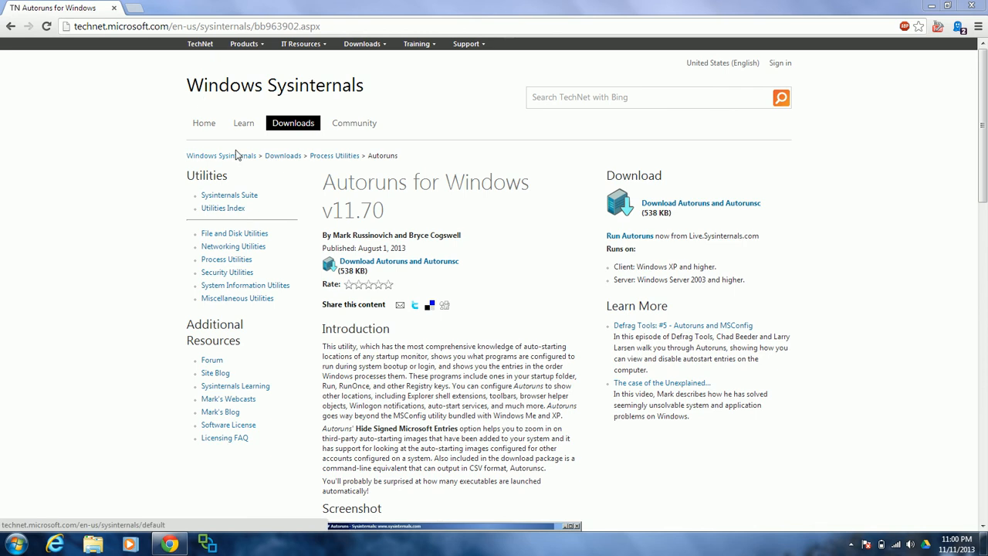
pyautogui.moveTo(225, 109)
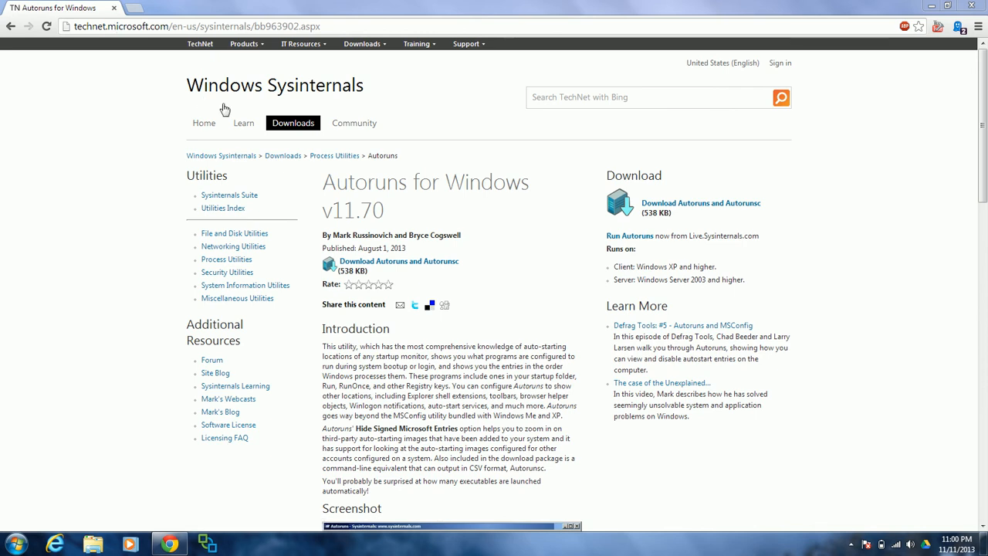
pyautogui.moveTo(324, 185)
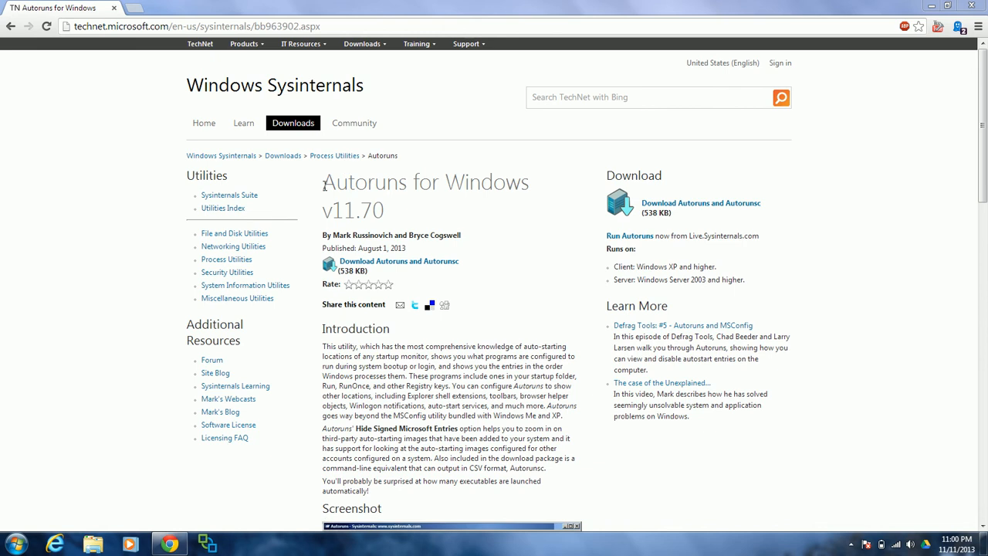
pyautogui.moveTo(301, 148)
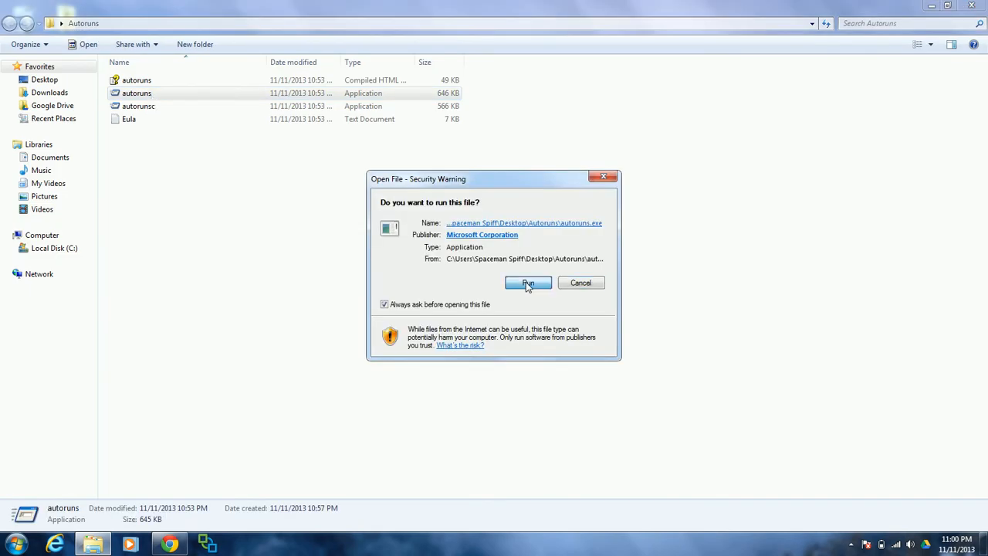
# Step: Let autoruns.exe run past the Open File security warning
pyautogui.click(528, 283)
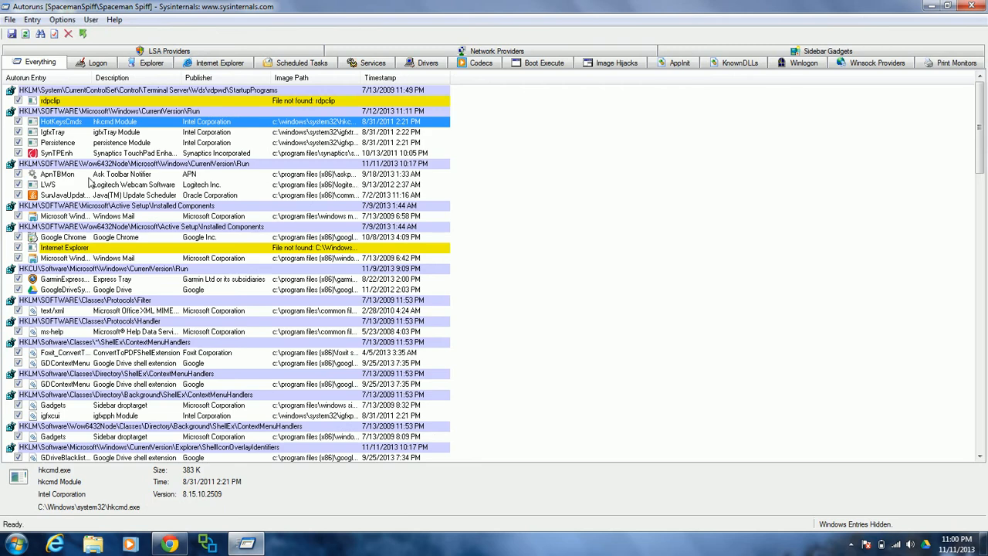
pyautogui.moveTo(238, 200)
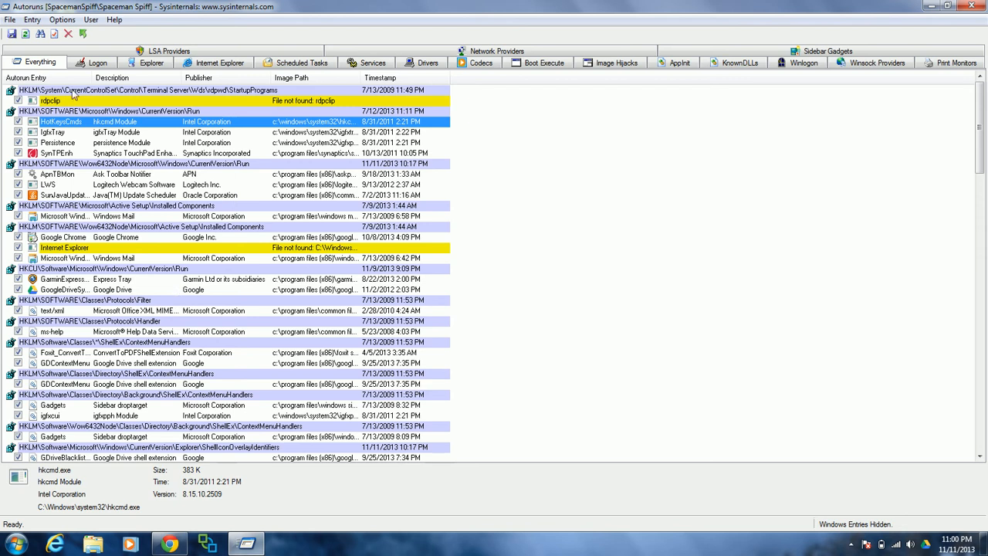
pyautogui.moveTo(160, 77)
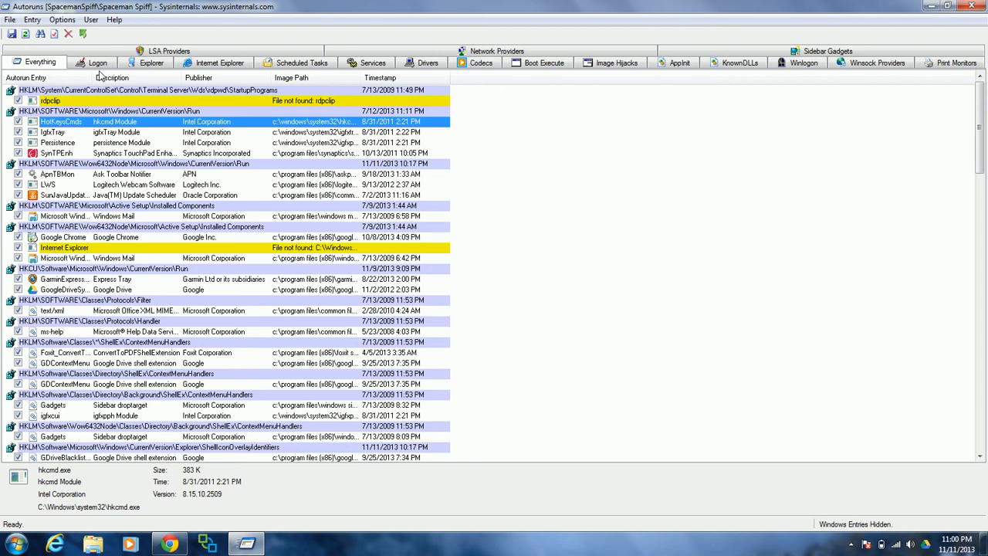
pyautogui.moveTo(98, 76)
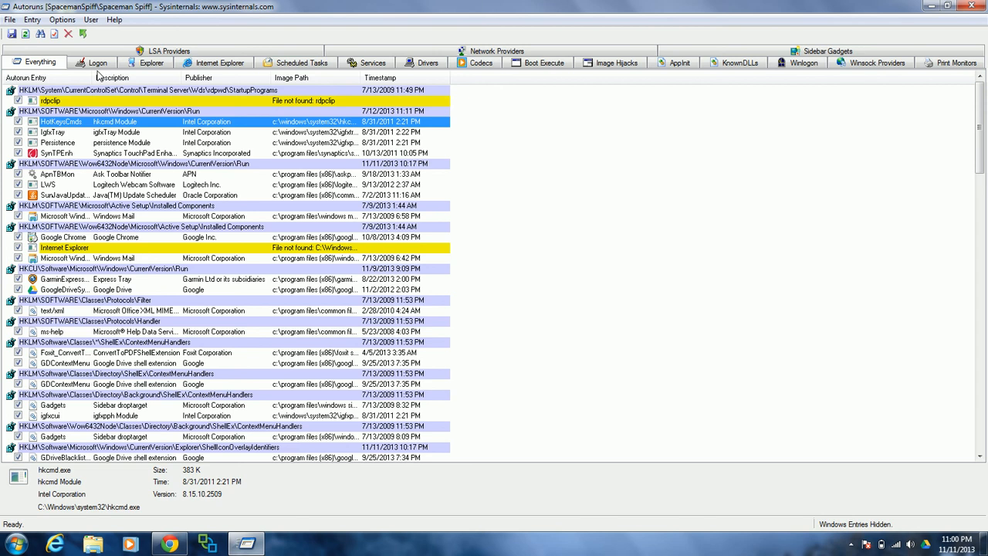
# Step: Filter Autoruns to Logon entries and uncheck the Garmin Express Tray entry
pyautogui.click(98, 62)
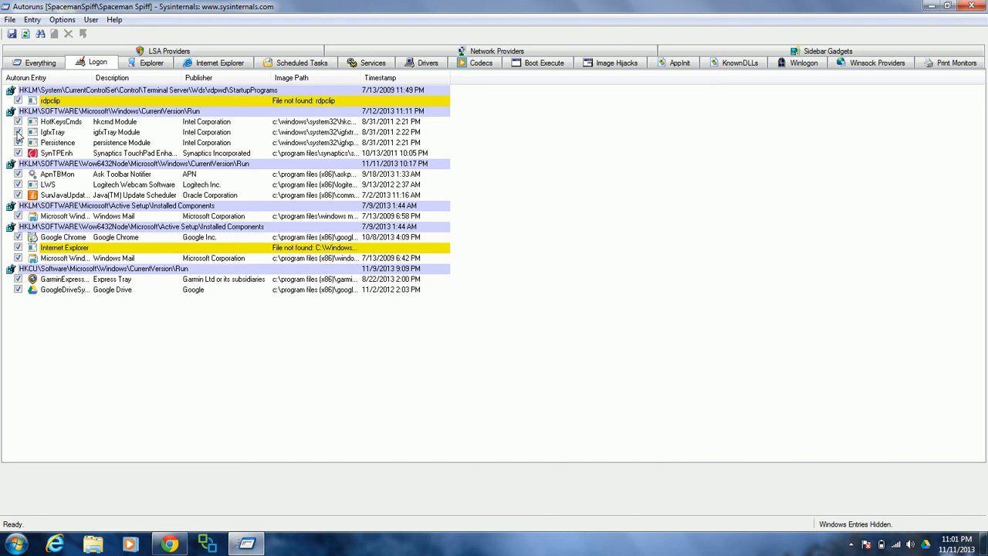
pyautogui.moveTo(25, 295)
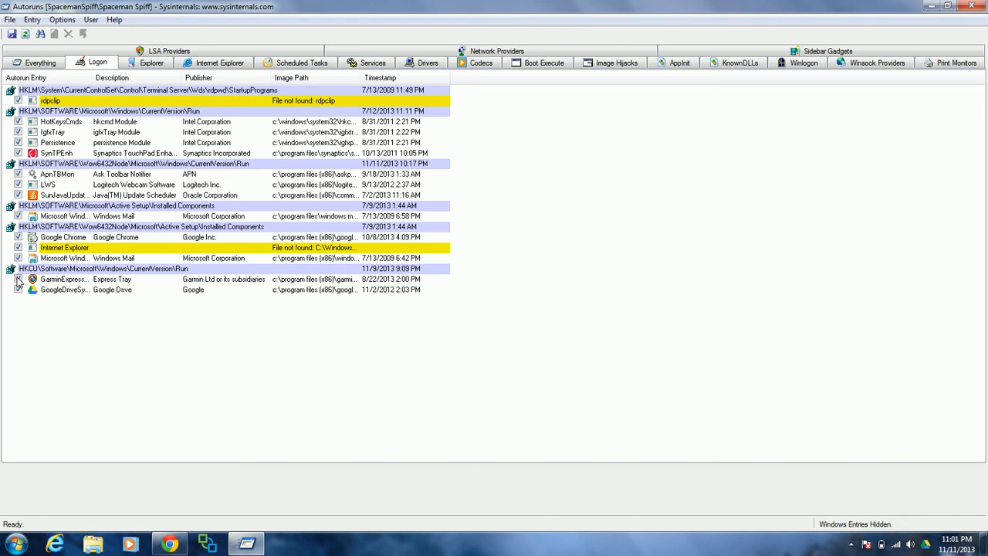
pyautogui.click(112, 279)
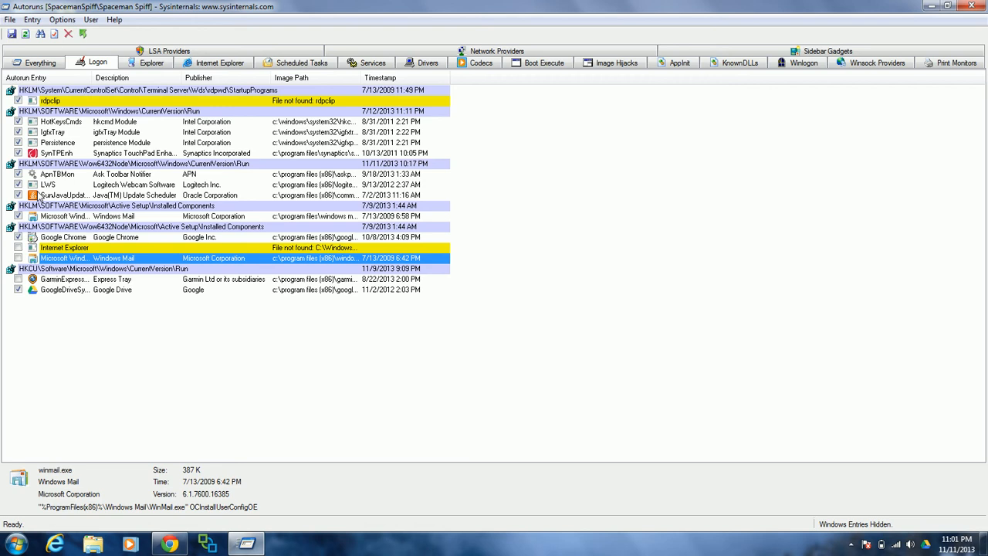
# Step: Switch Autoruns to the Explorer tab listing shell extensions and handlers
pyautogui.click(151, 62)
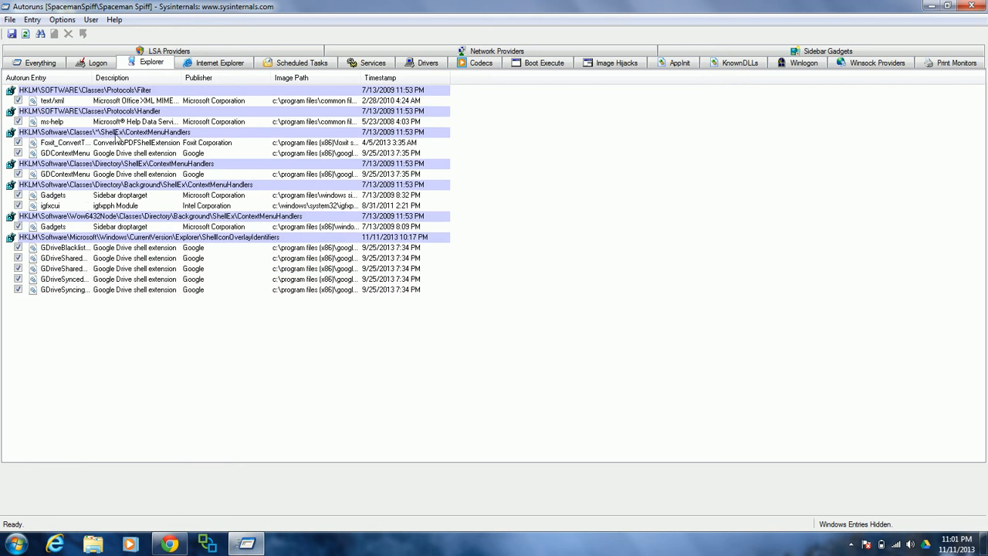
pyautogui.moveTo(241, 123)
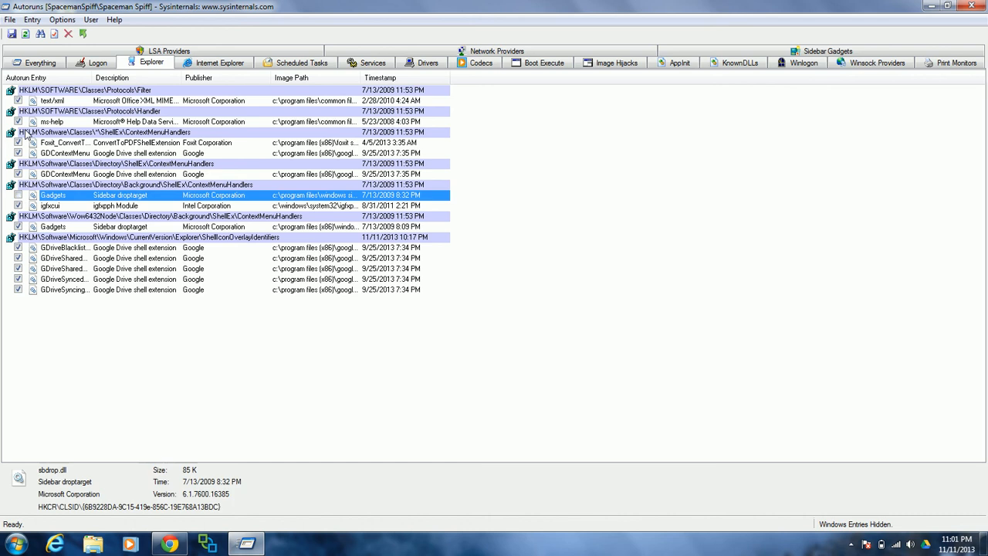
pyautogui.moveTo(165, 140)
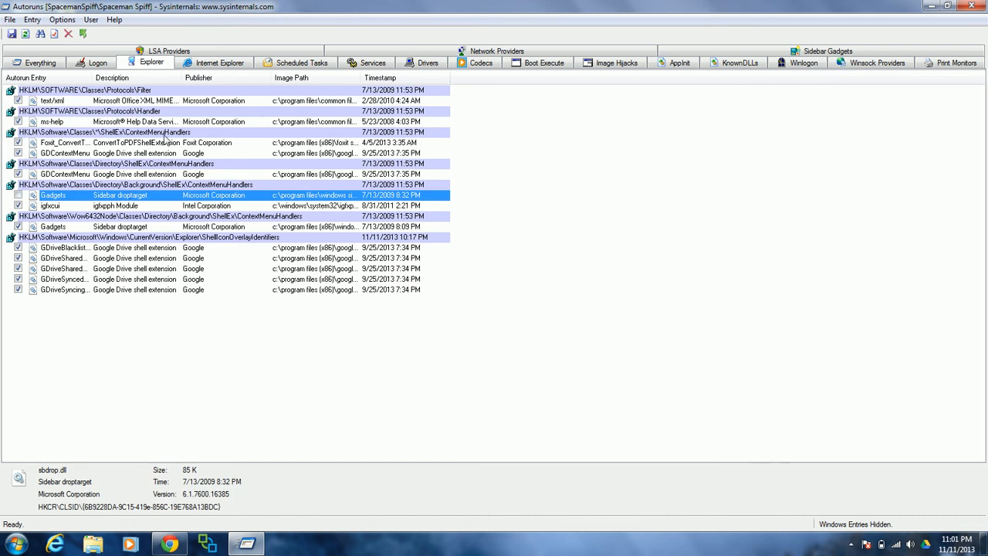
# Step: Review the Internet Explorer and Services entries, then minimize Autoruns to the desktop
pyautogui.click(219, 63)
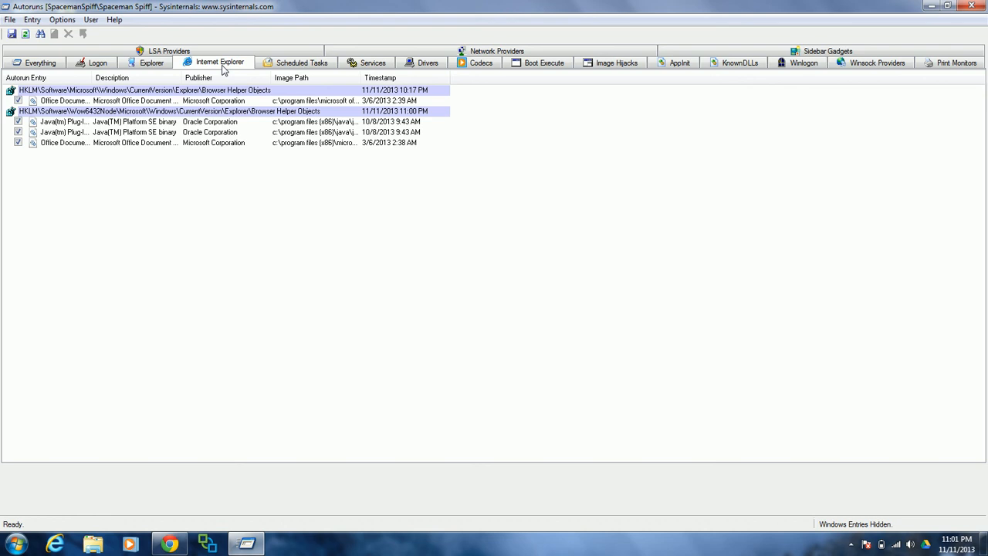
pyautogui.click(373, 63)
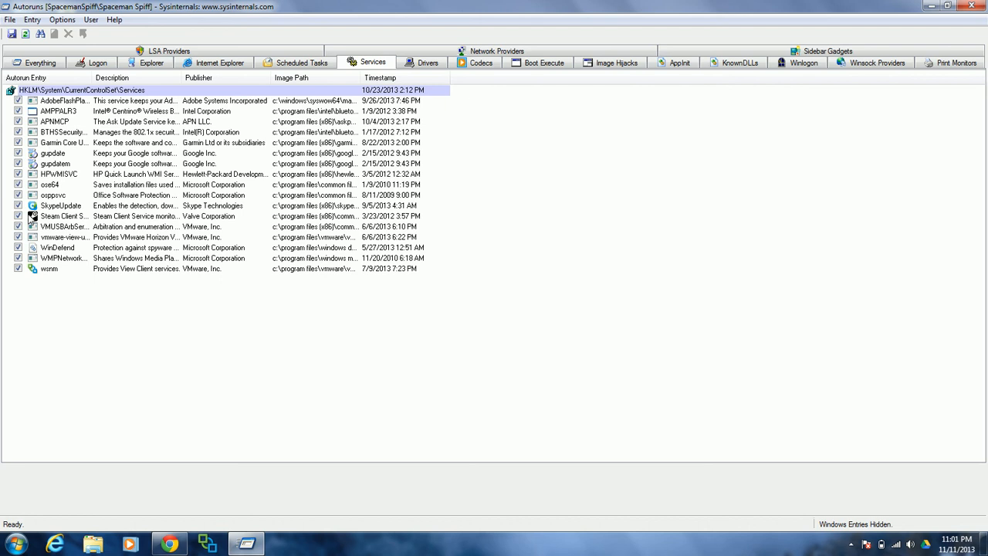
pyautogui.moveTo(17, 218)
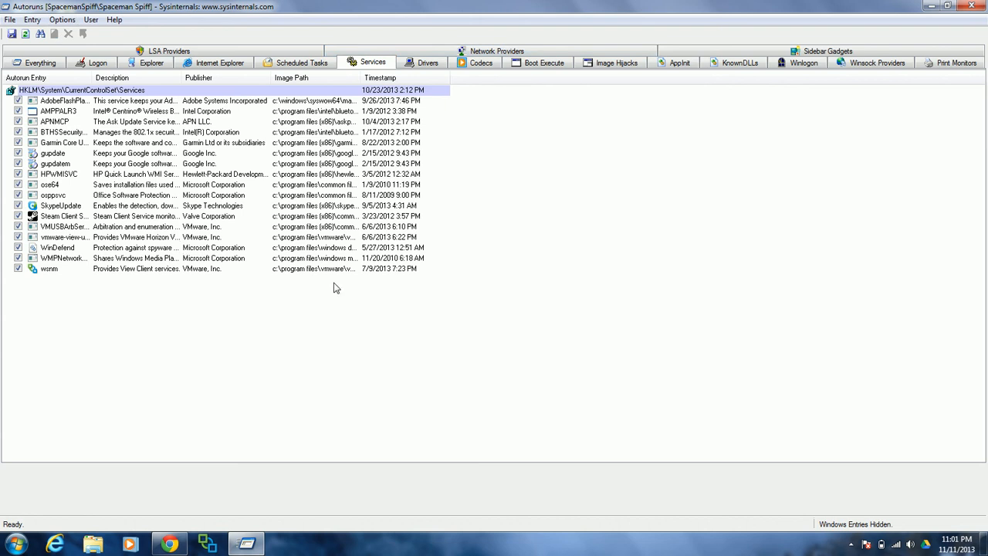
pyautogui.moveTo(562, 225)
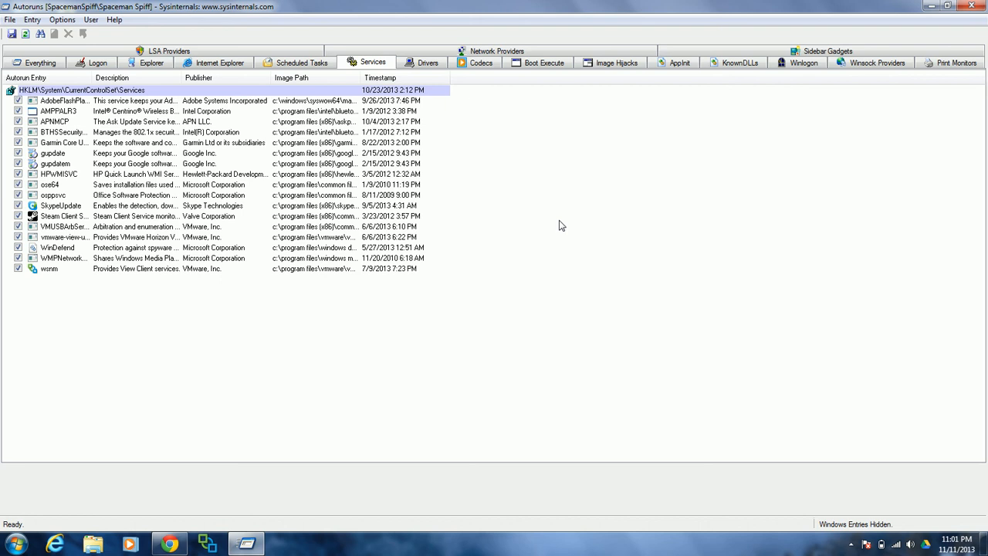
pyautogui.moveTo(227, 145)
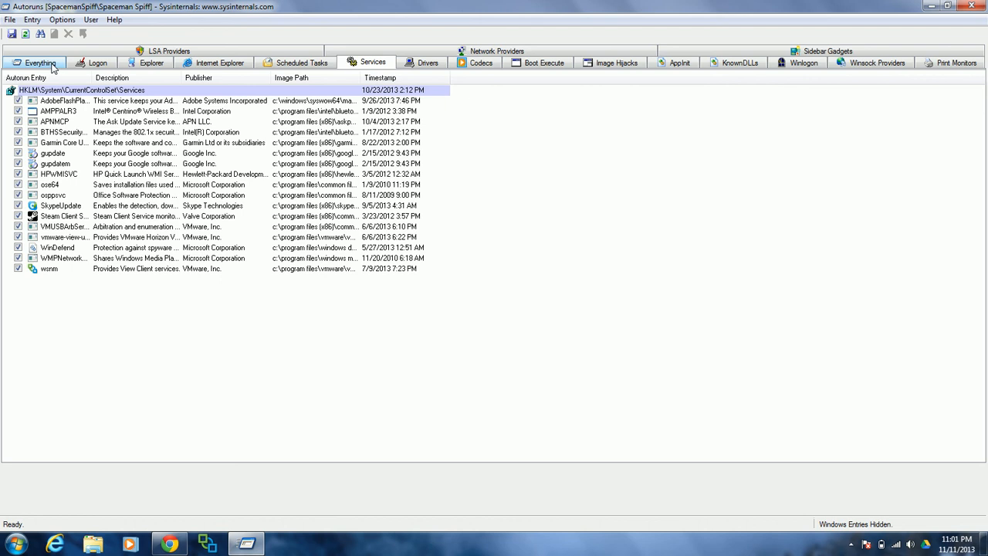
pyautogui.moveTo(52, 68)
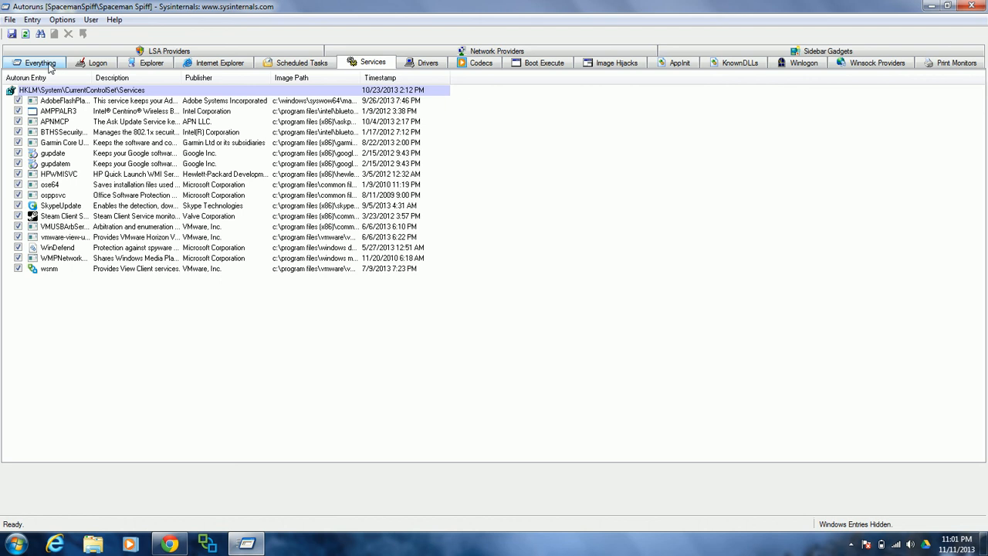
pyautogui.moveTo(44, 74)
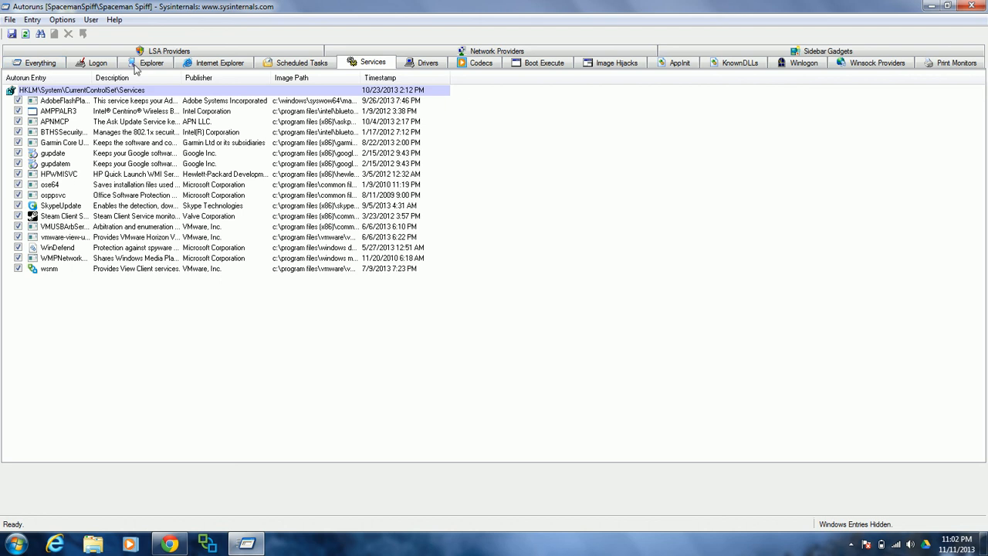
pyautogui.click(947, 6)
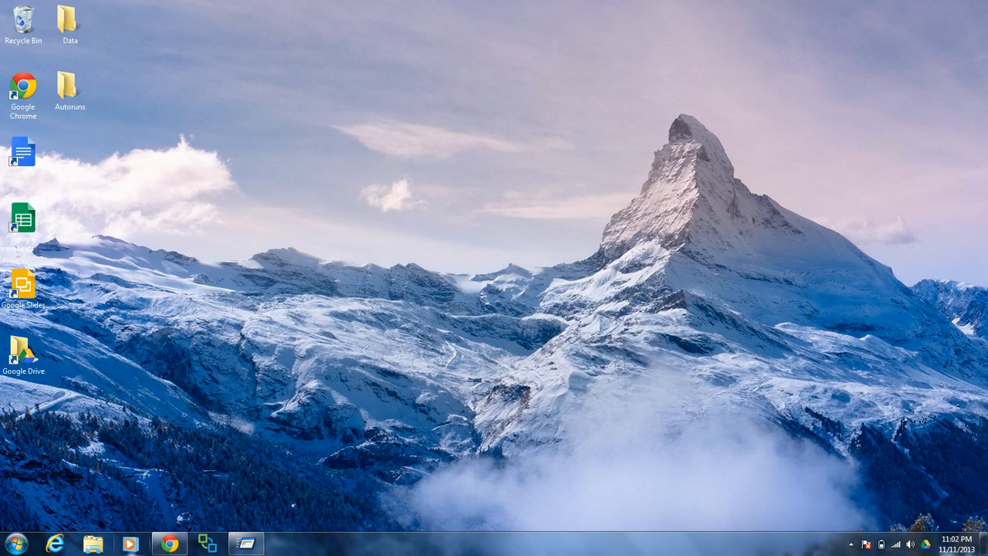